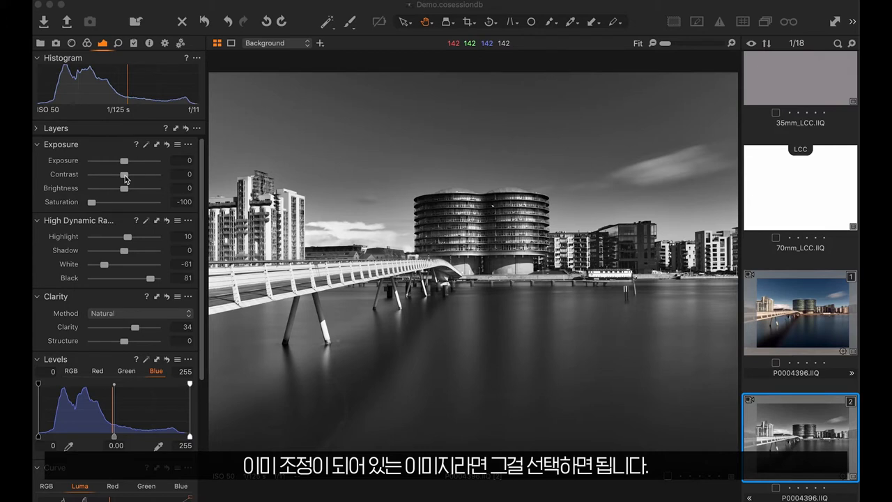
- Nudge the Contrast slider up and back on the harbour image, then show Styles and Presets
drag(124, 175, 136, 174)
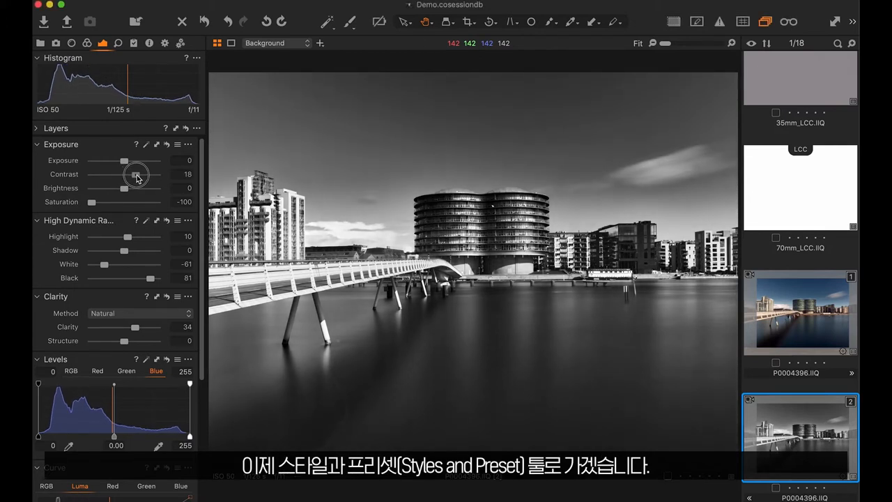
drag(136, 174, 126, 174)
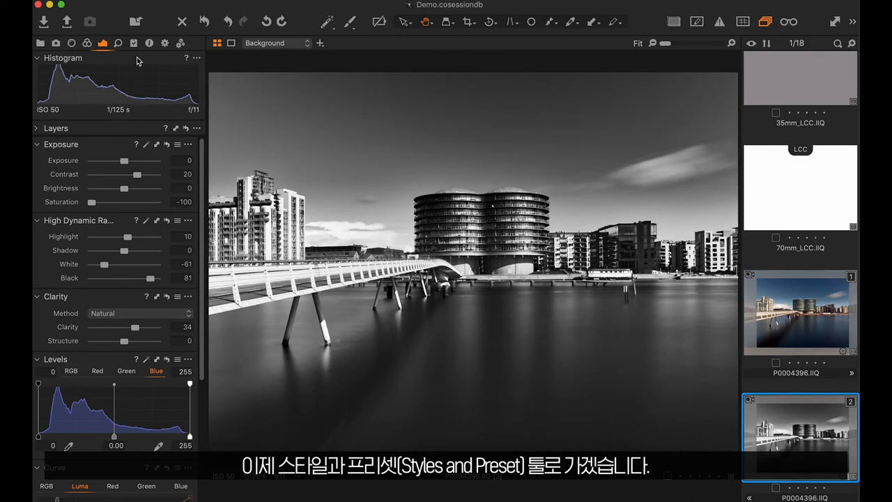
click(117, 41)
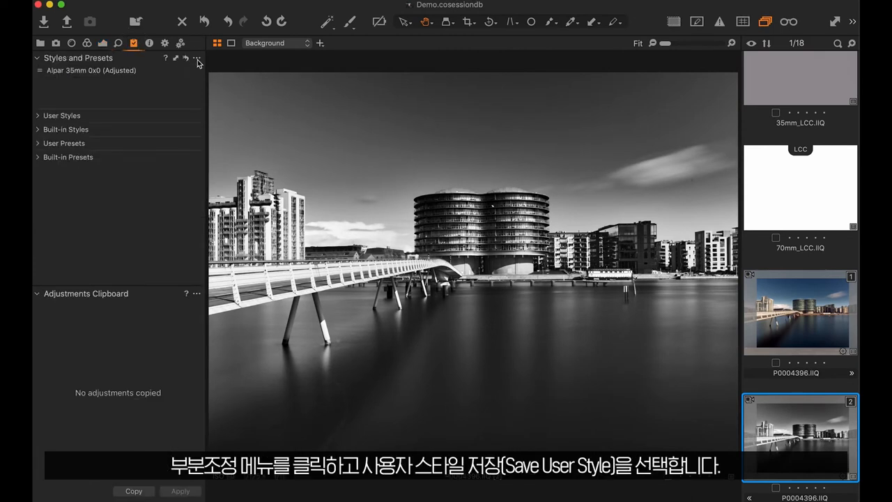
- Save the chosen adjustments as user style 'My Black and White.costyle' in IQ4_Styles
click(198, 58)
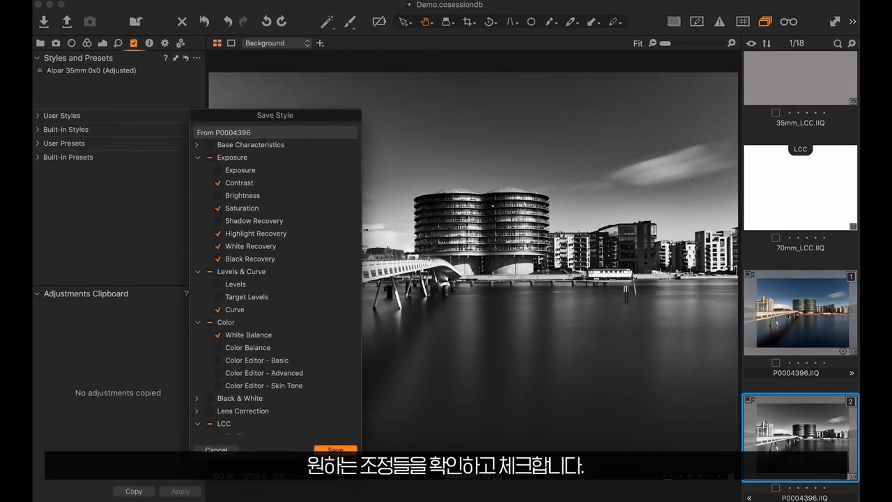
scroll(down, 3)
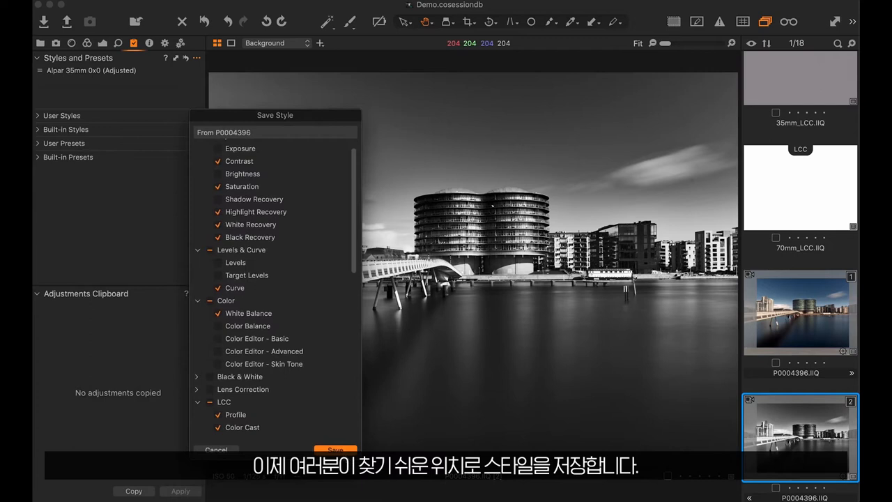
click(335, 449)
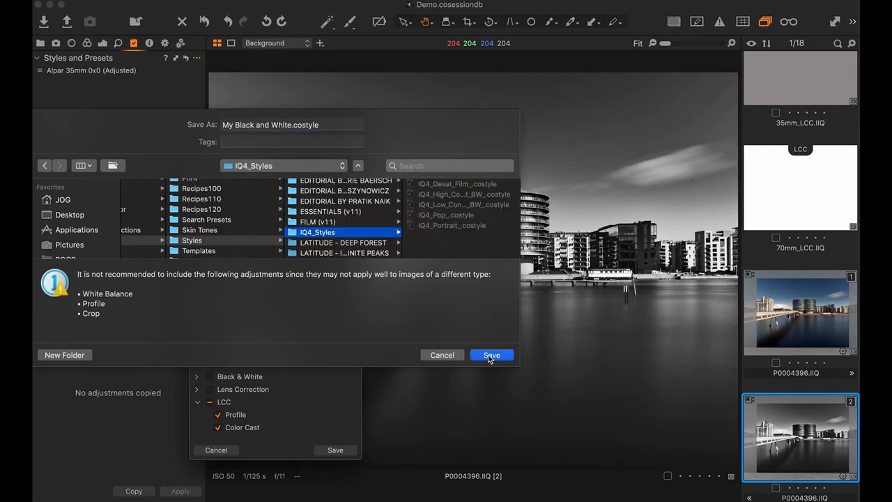
click(491, 355)
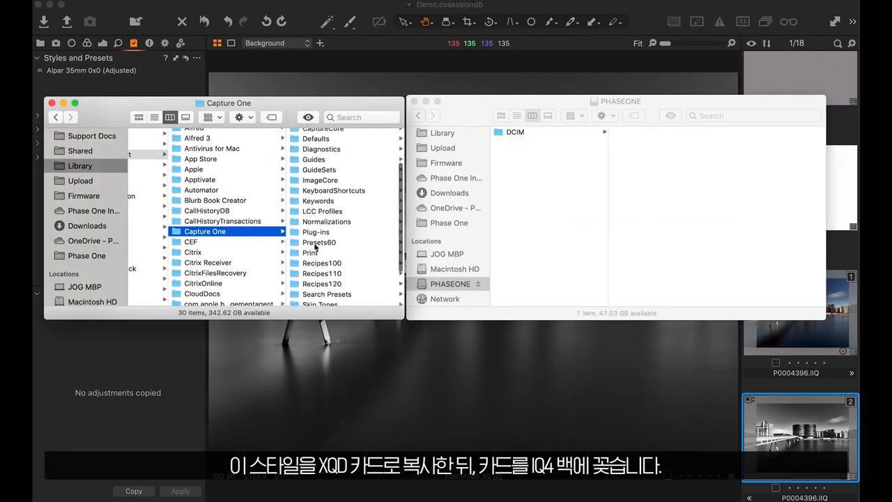
- Browse into the Capture One Styles folder in Finder beside the PHASEONE card
click(193, 262)
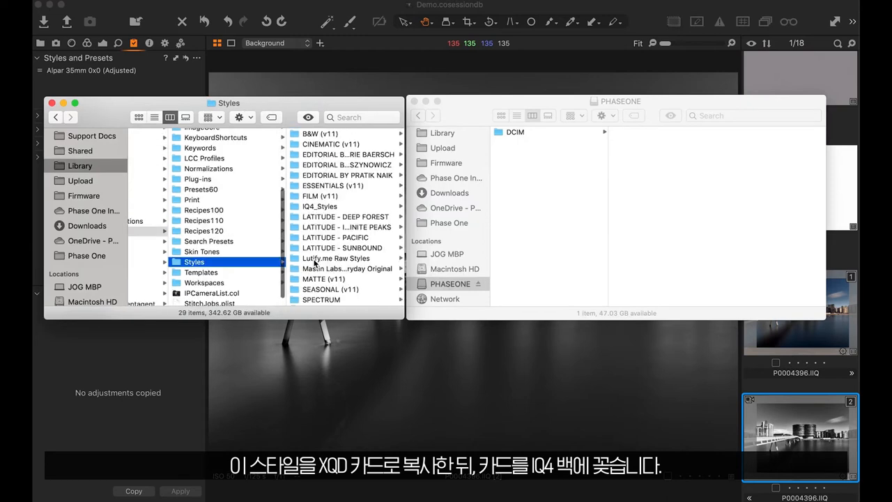
scroll(down, 3)
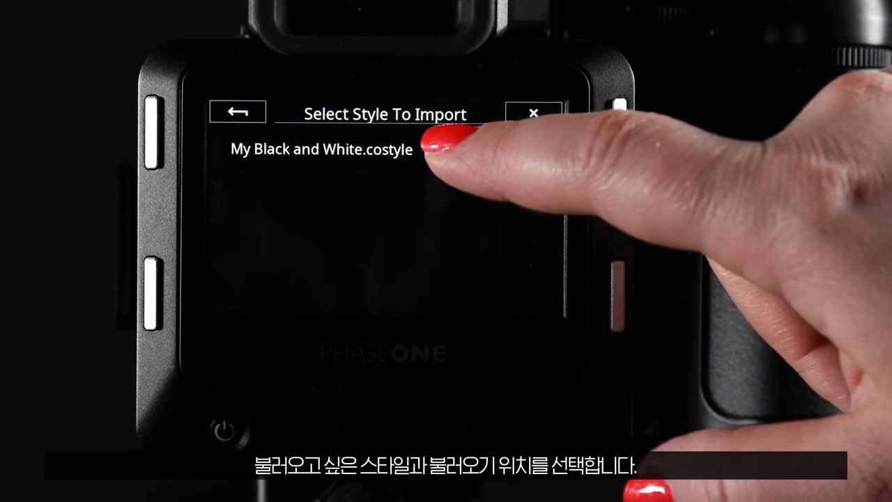
- Import My Black and White.costyle onto the IQ4 back and take a test capture
click(319, 148)
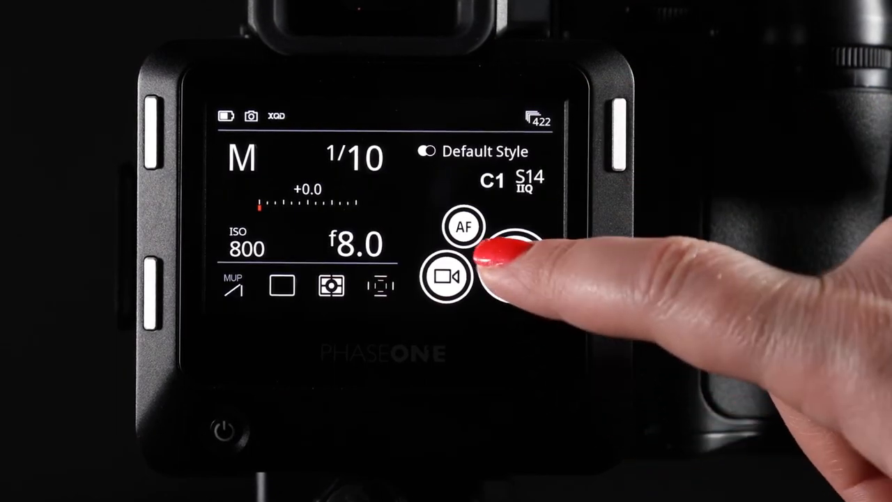
click(516, 268)
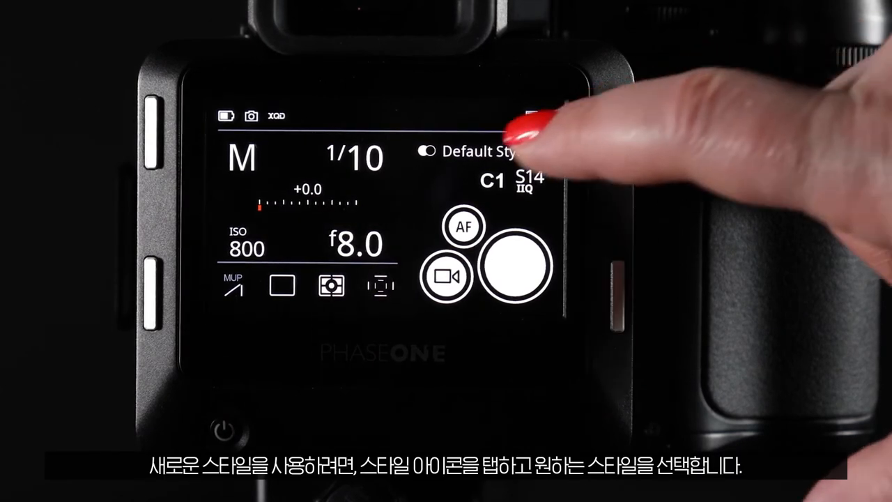
- Choose My Black and White (C1) from the IQ Style list as the active capture style
click(423, 151)
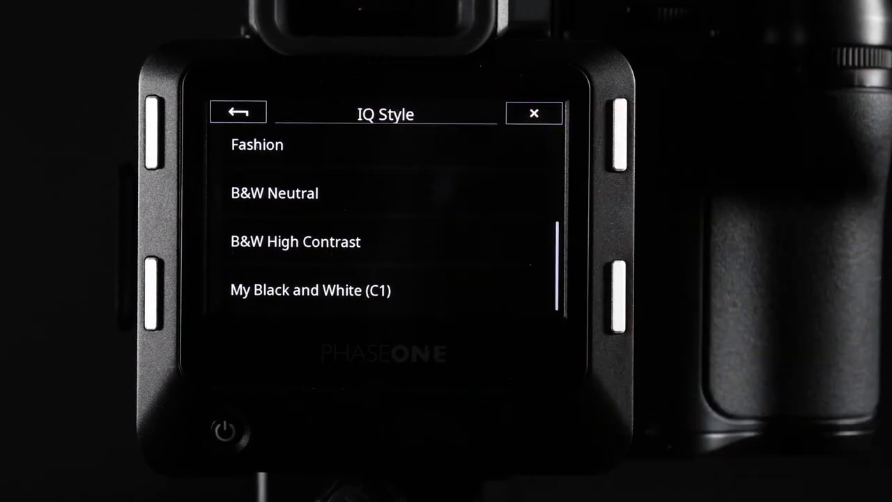
click(311, 290)
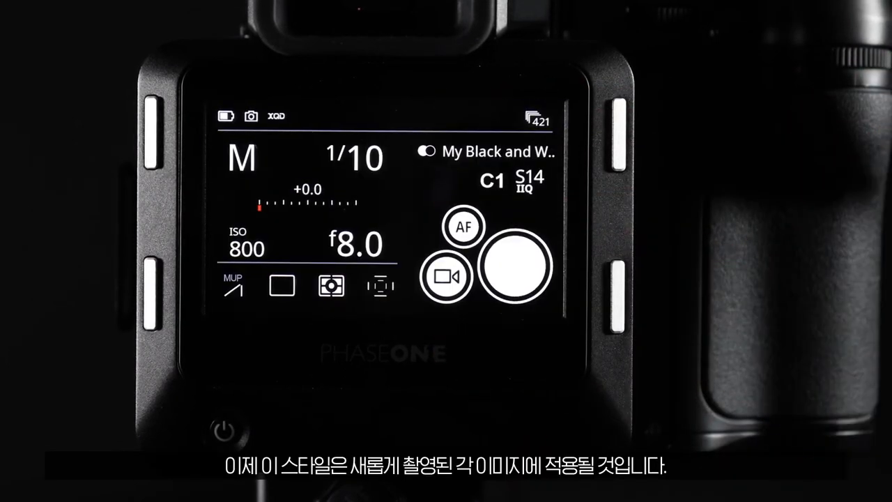
click(519, 264)
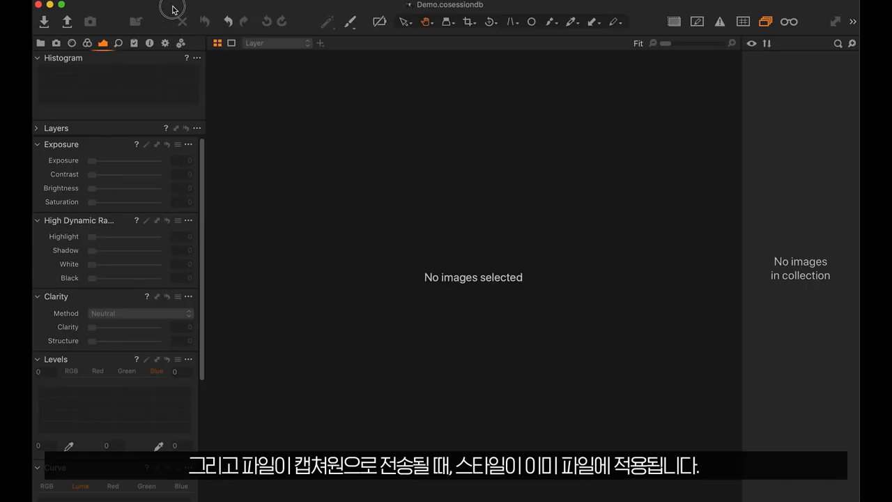
- Import P0009410.IIQ from the PHASEONE card into the empty session
click(43, 23)
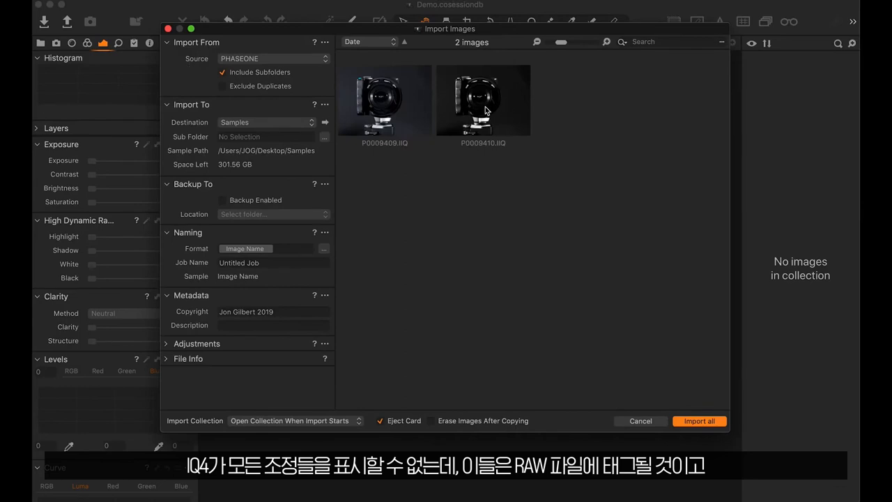
click(482, 101)
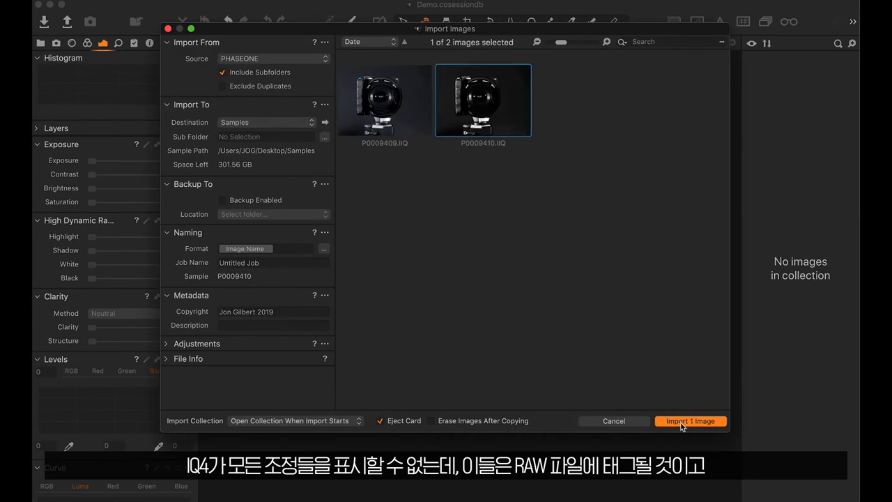
click(691, 421)
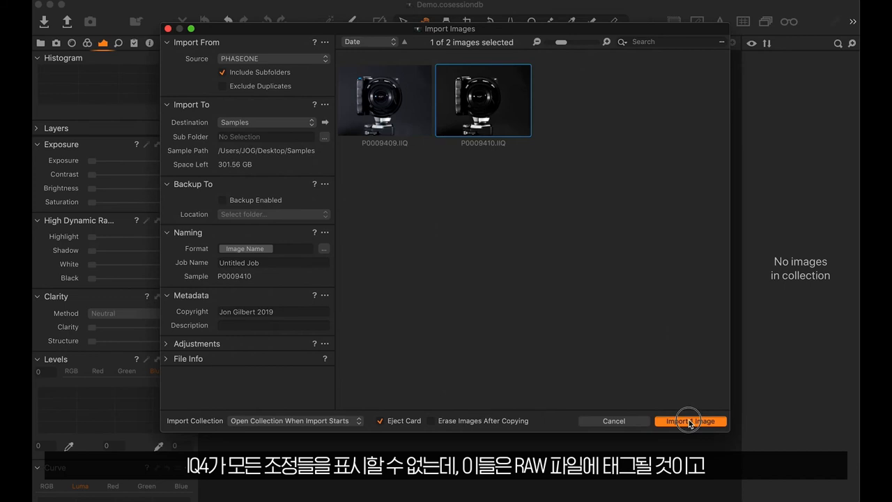
click(691, 421)
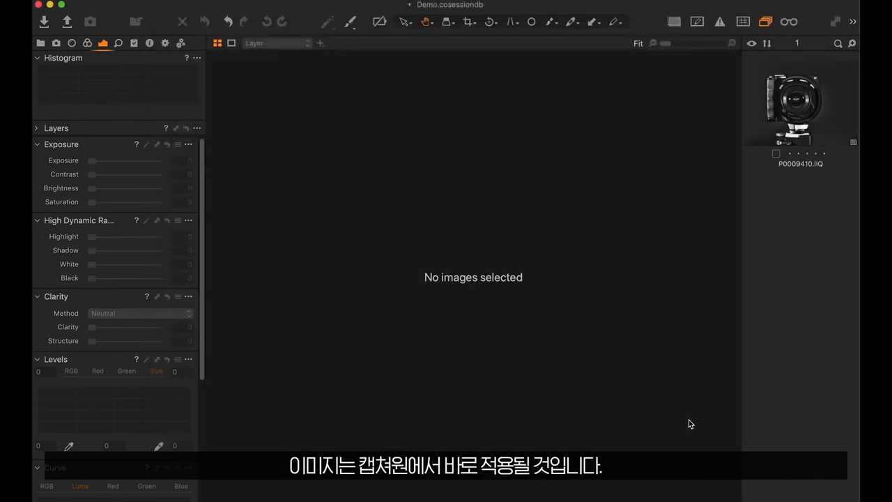
- View P0009410 with its style, raise Saturation briefly, then return it to -100
click(800, 105)
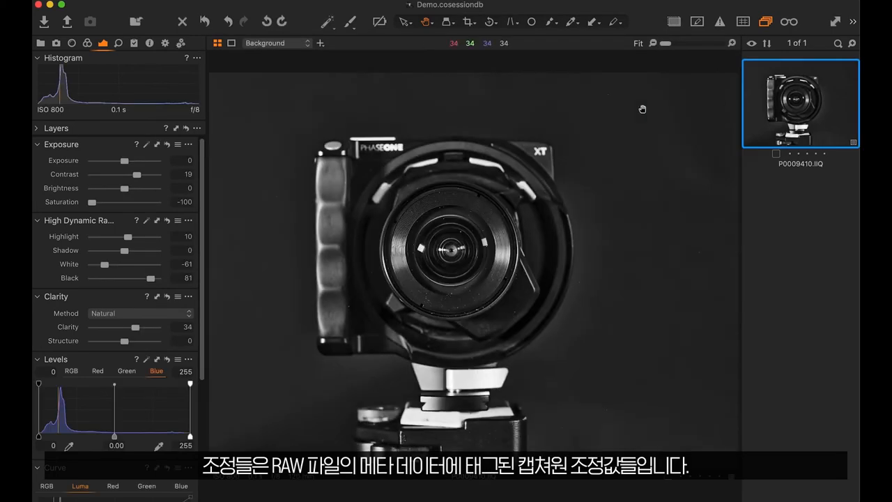
mouse_move(137, 53)
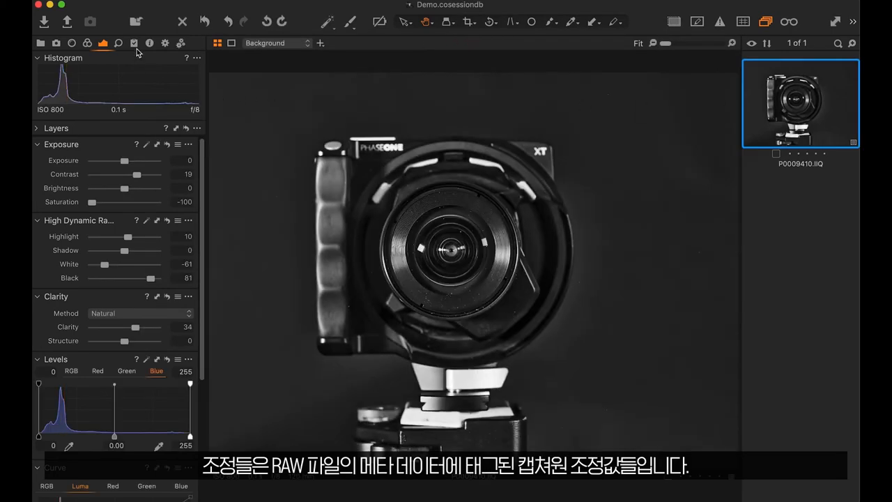
click(134, 42)
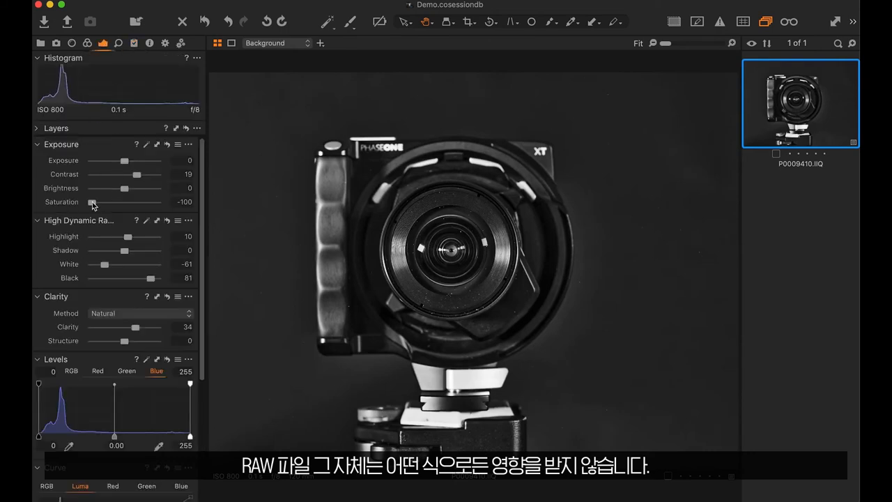
drag(92, 203, 124, 202)
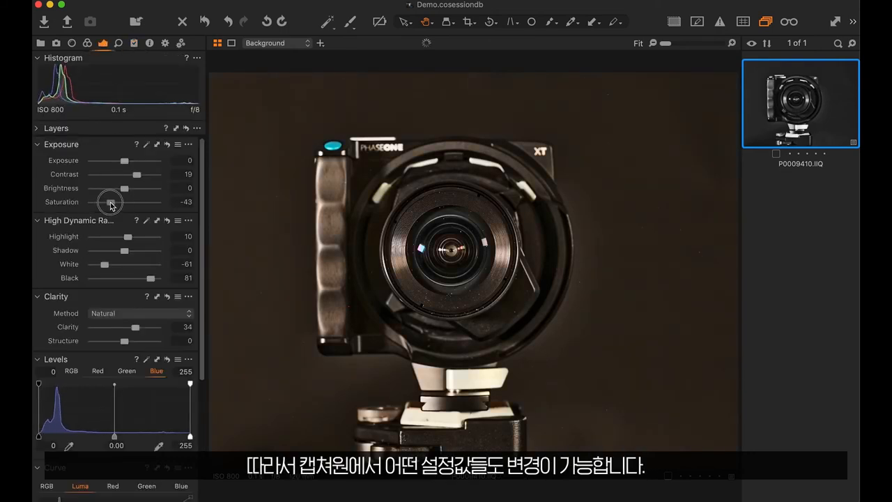
drag(137, 201, 86, 201)
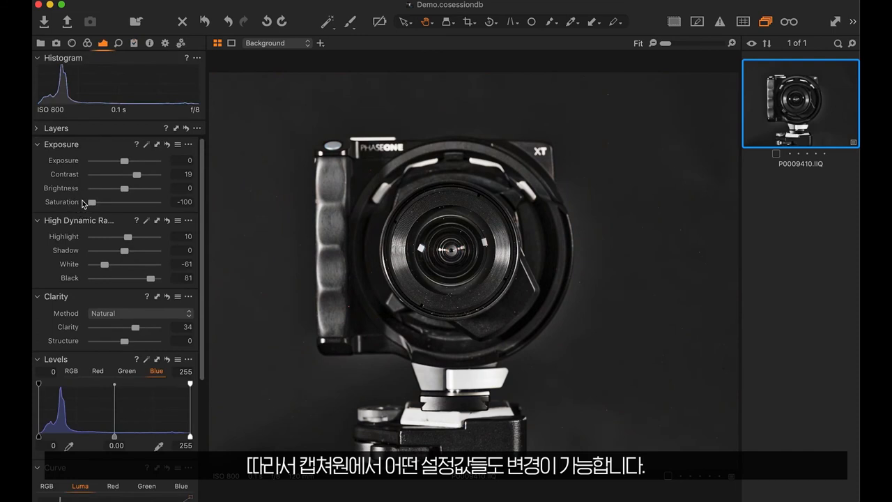